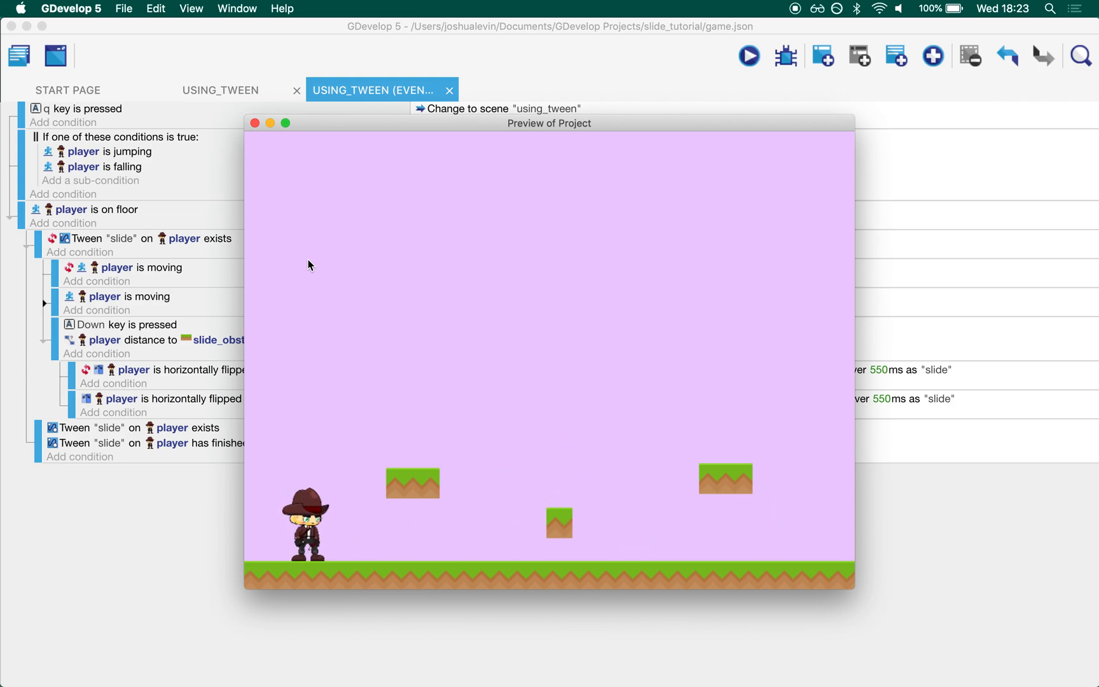
pyautogui.moveTo(323, 369)
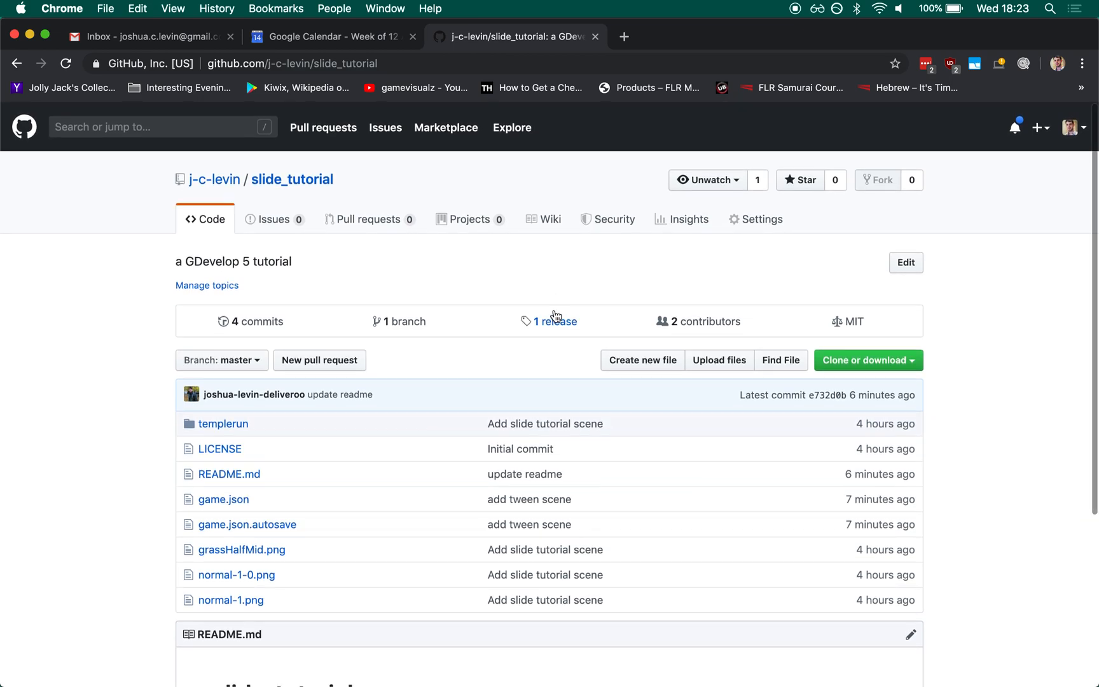
# Scroll the slide_tutorial repository down to the README and open the Game Art 2D credit link
pyautogui.click(555, 321)
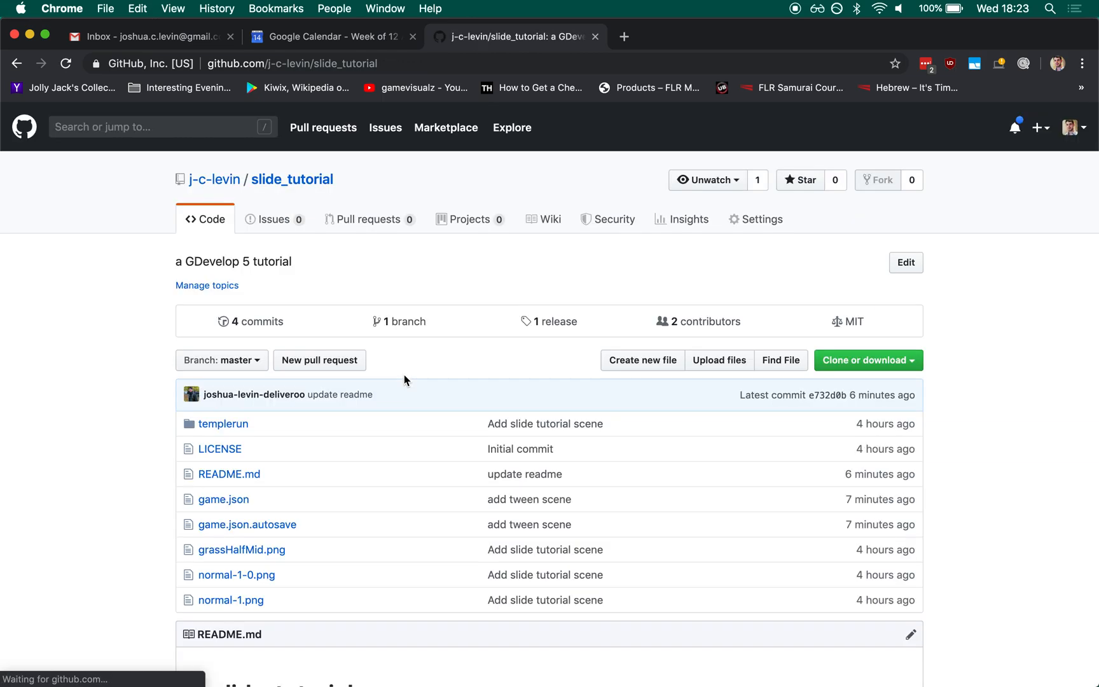
pyautogui.scroll(-3)
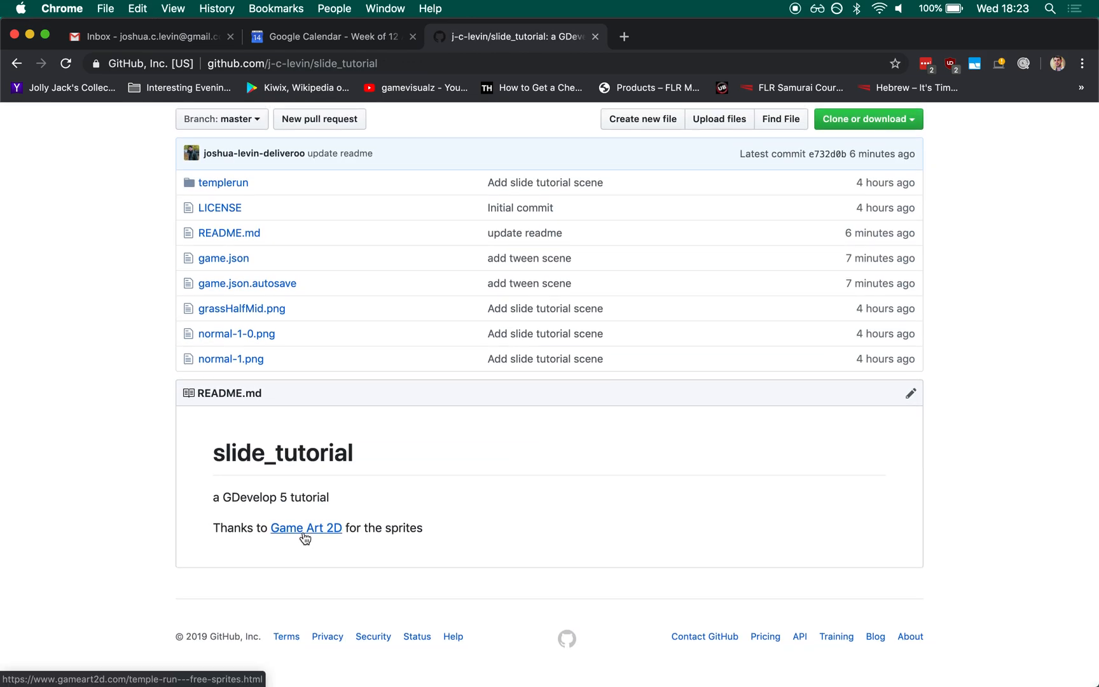
pyautogui.click(304, 528)
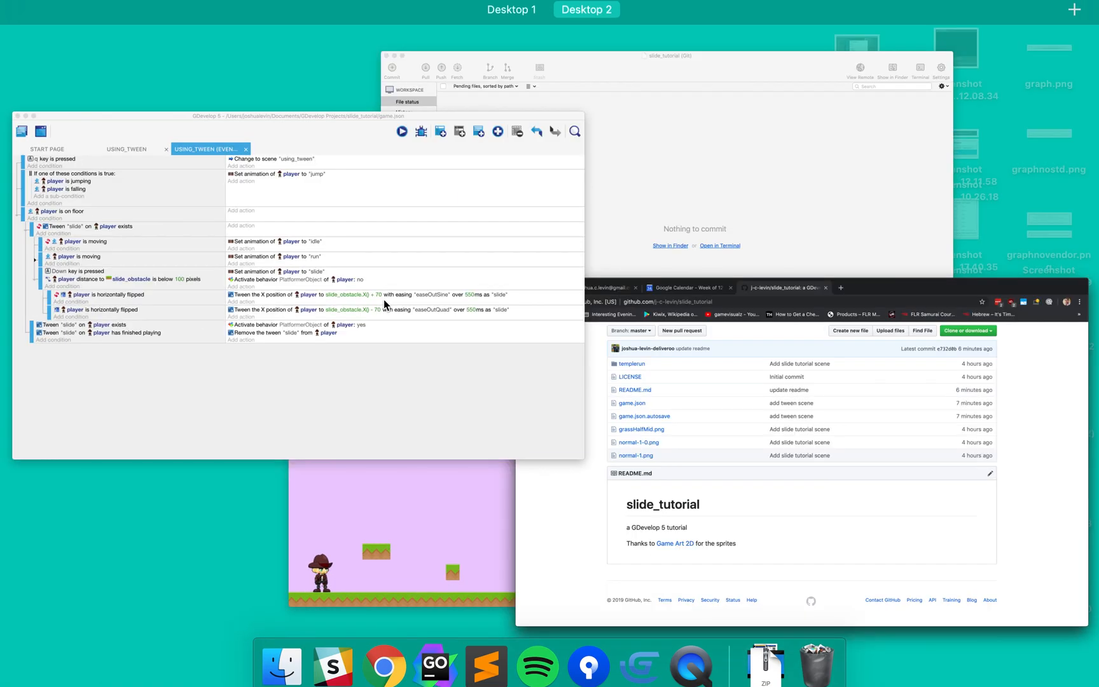
# Bring the GDevelop slide tutorial project window back to the front
pyautogui.click(747, 55)
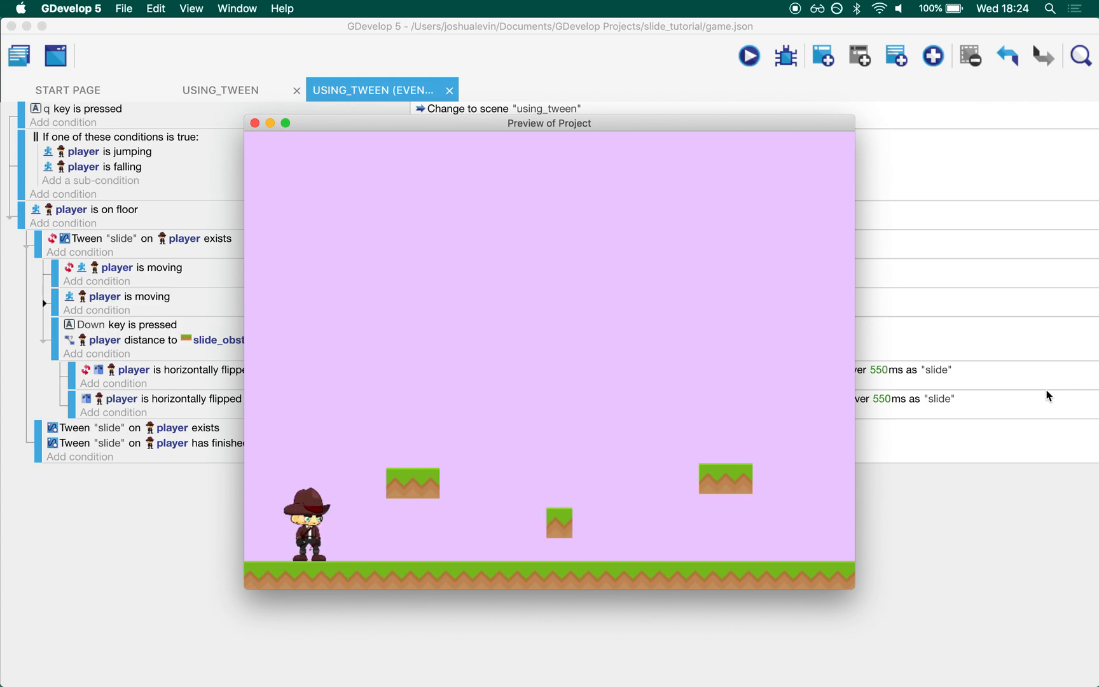
pyautogui.moveTo(553, 417)
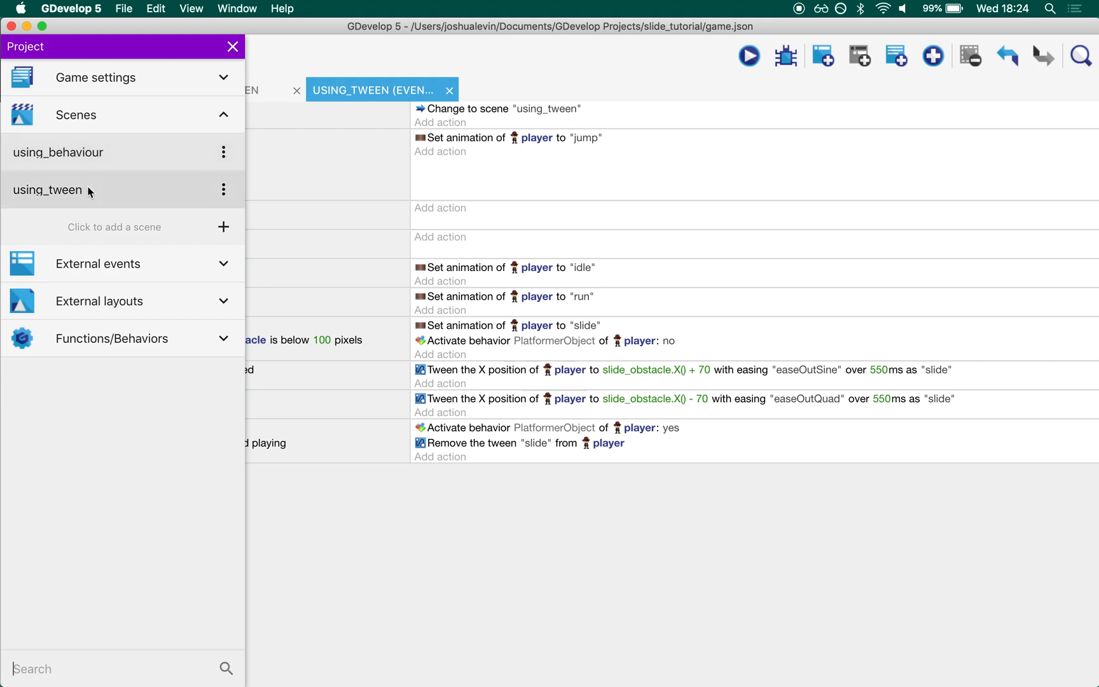
pyautogui.moveTo(468, 86)
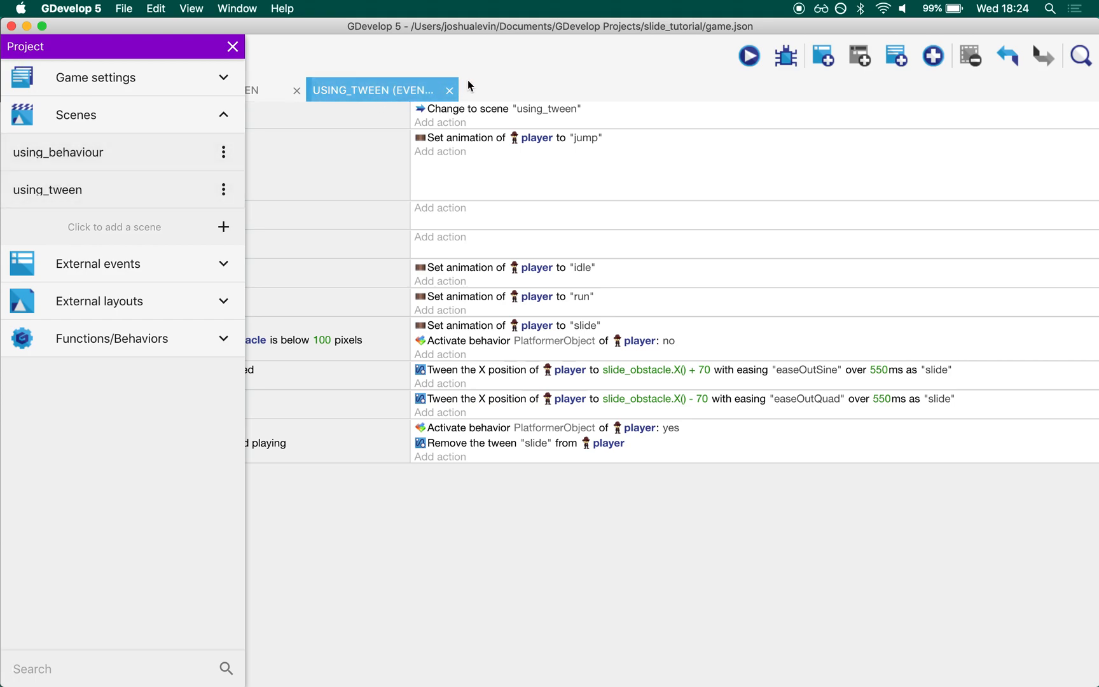
# Open the using_behaviour scene and display its deceleration-based slide events
pyautogui.click(450, 90)
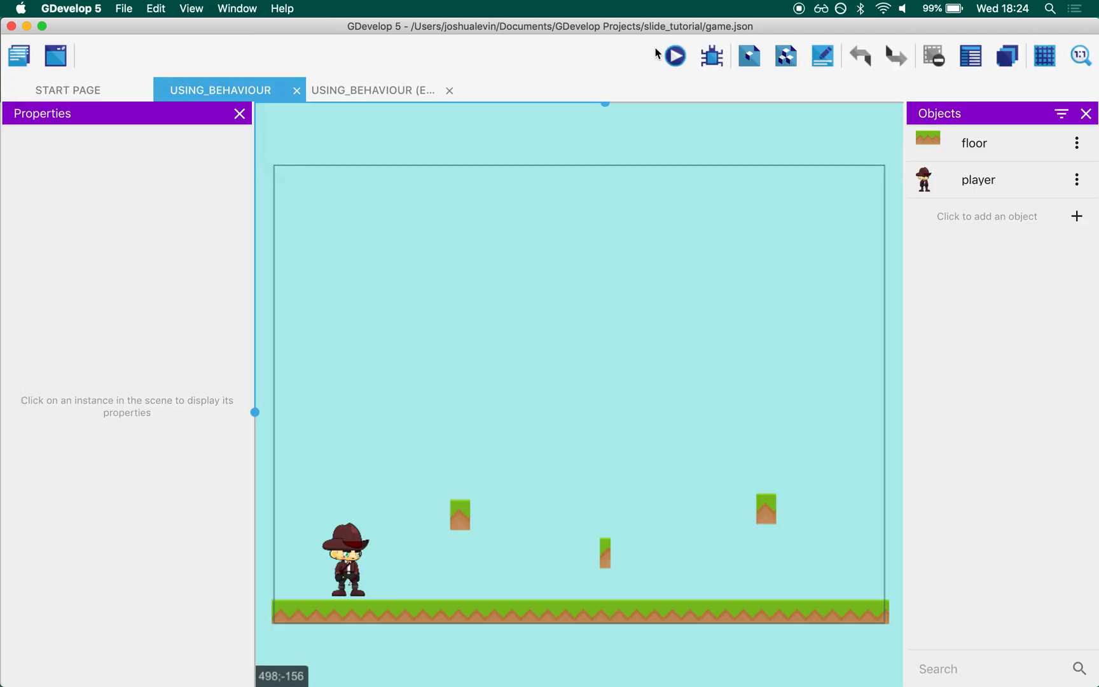
pyautogui.click(672, 56)
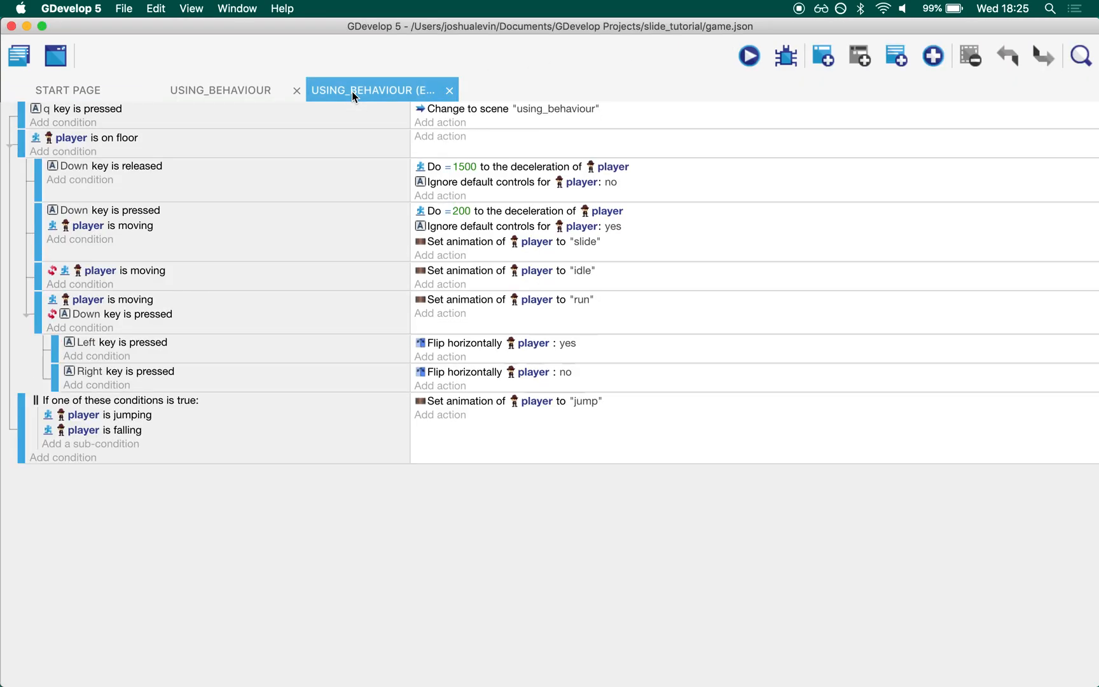
pyautogui.moveTo(377, 508)
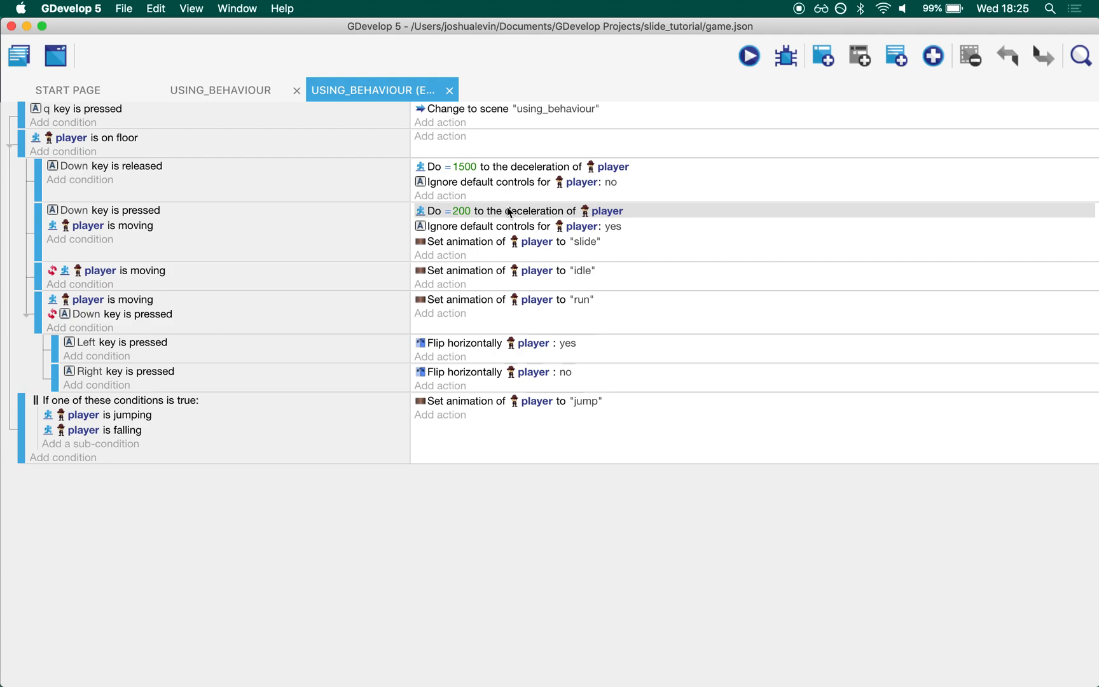
pyautogui.moveTo(376, 173)
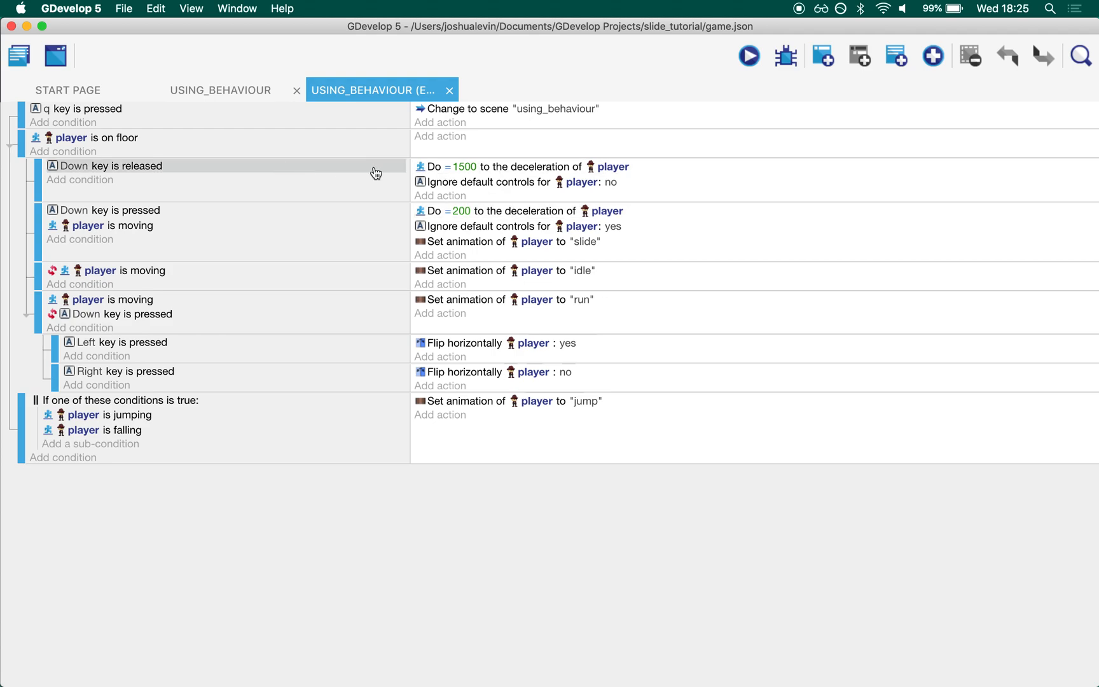
pyautogui.moveTo(473, 173)
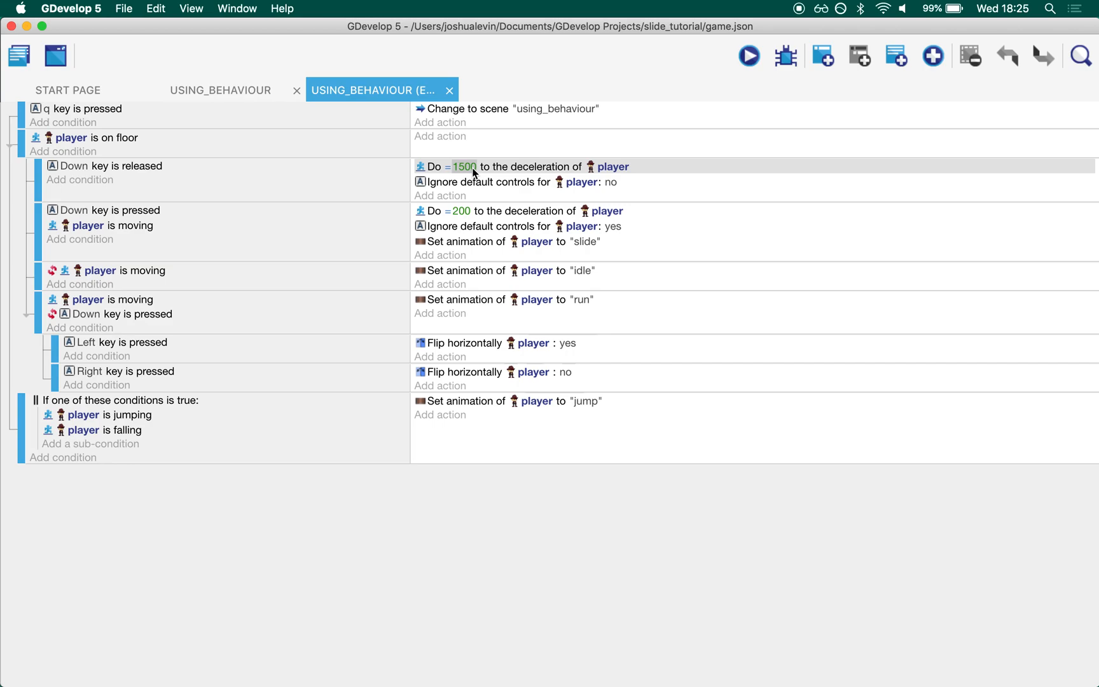
pyautogui.click(747, 55)
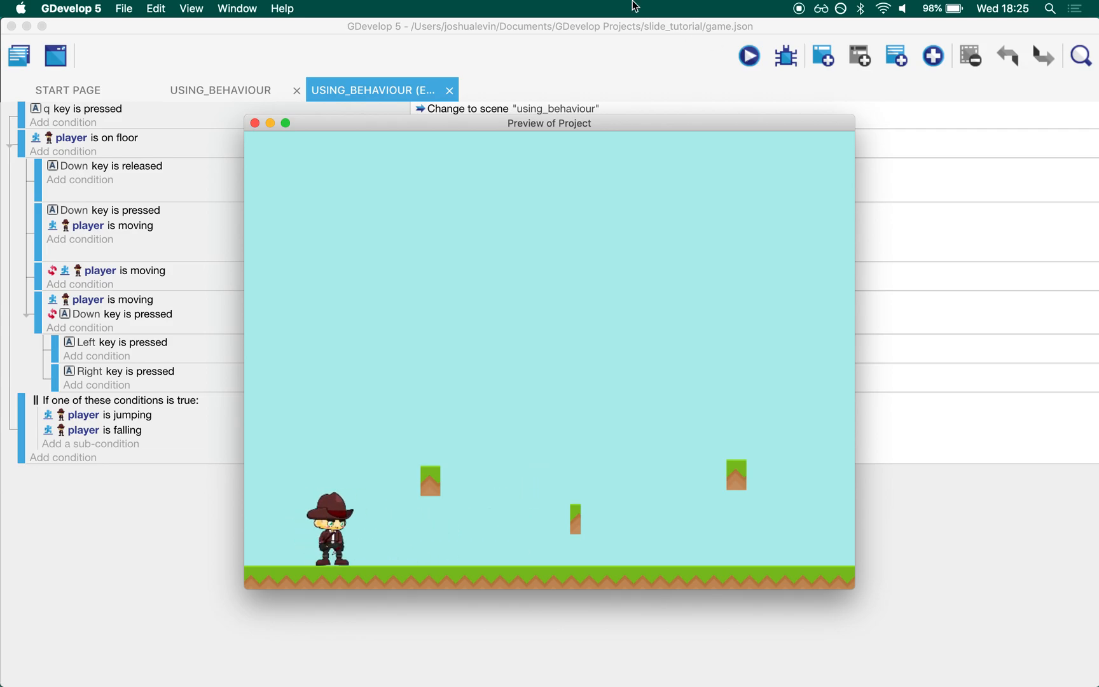
# Close the game preview and open the using_tween scene from the Scenes list
pyautogui.click(255, 123)
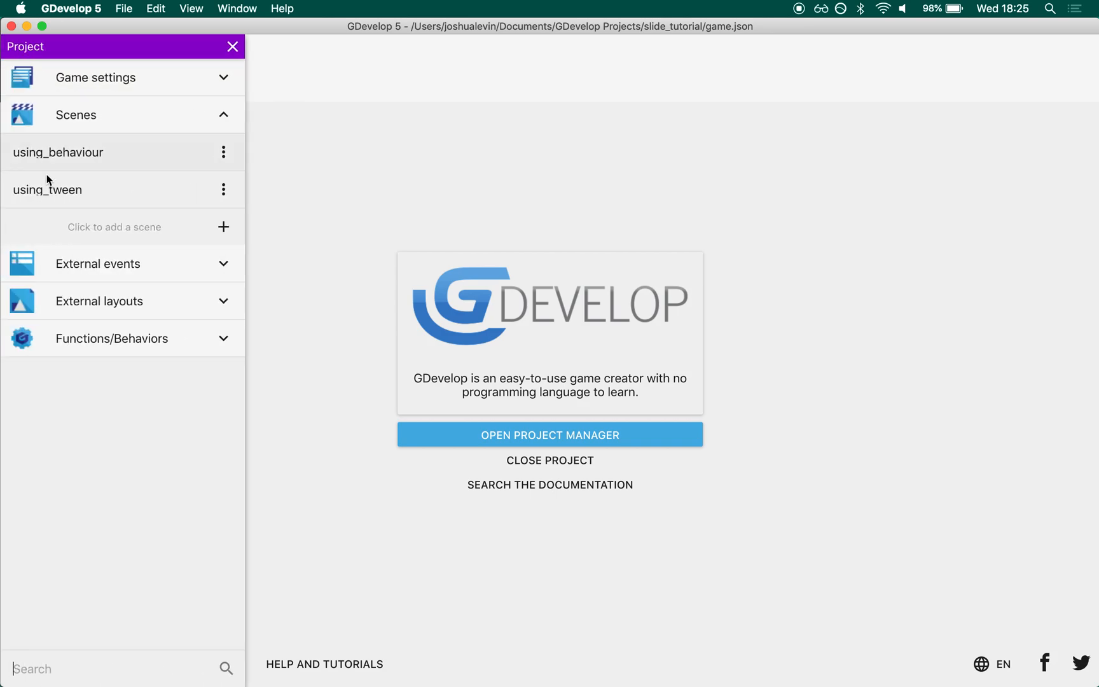
pyautogui.doubleClick(47, 189)
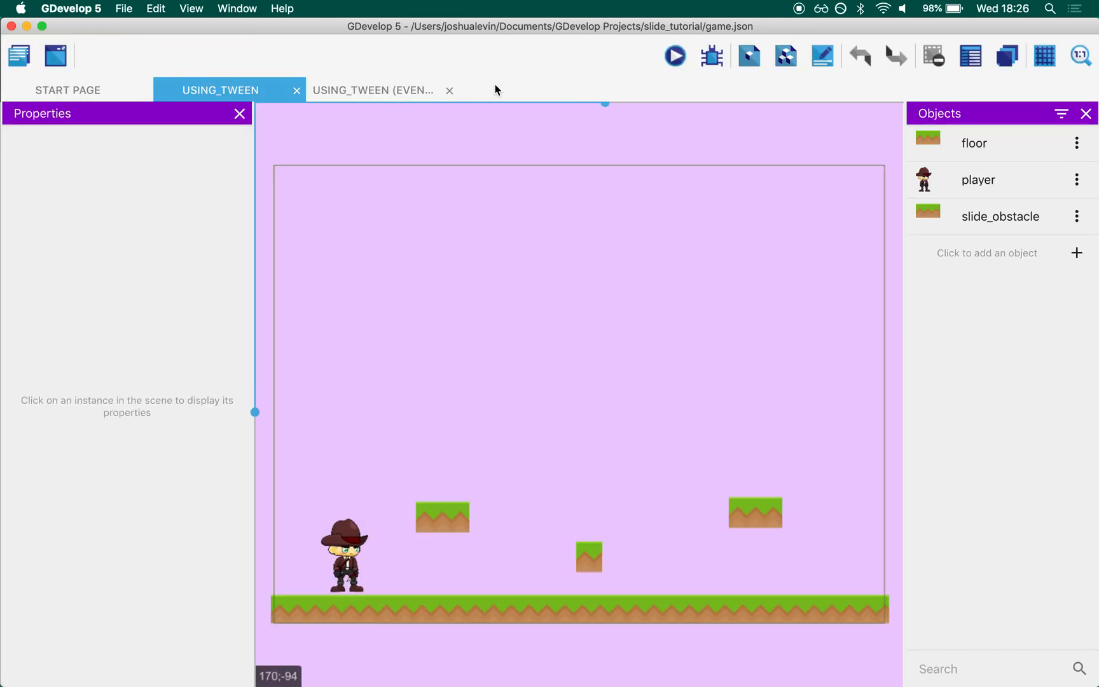
# Review the using_tween events, selecting the jump/fall animation and slide_obstacle distance conditions, then show the layout
pyautogui.click(674, 56)
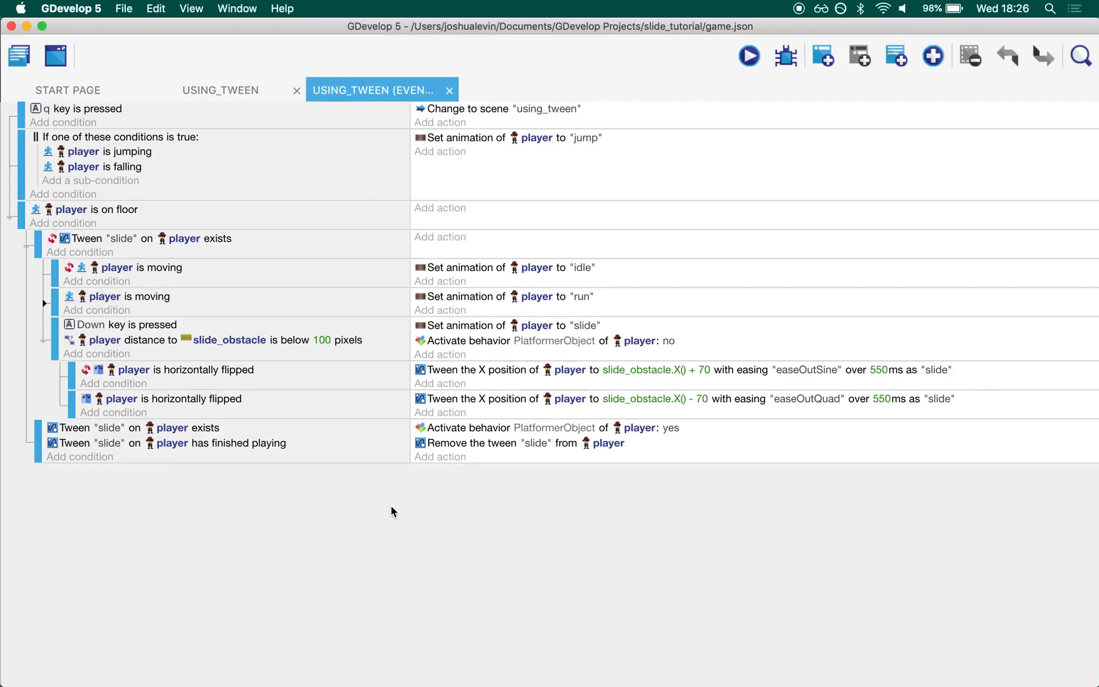
pyautogui.click(179, 144)
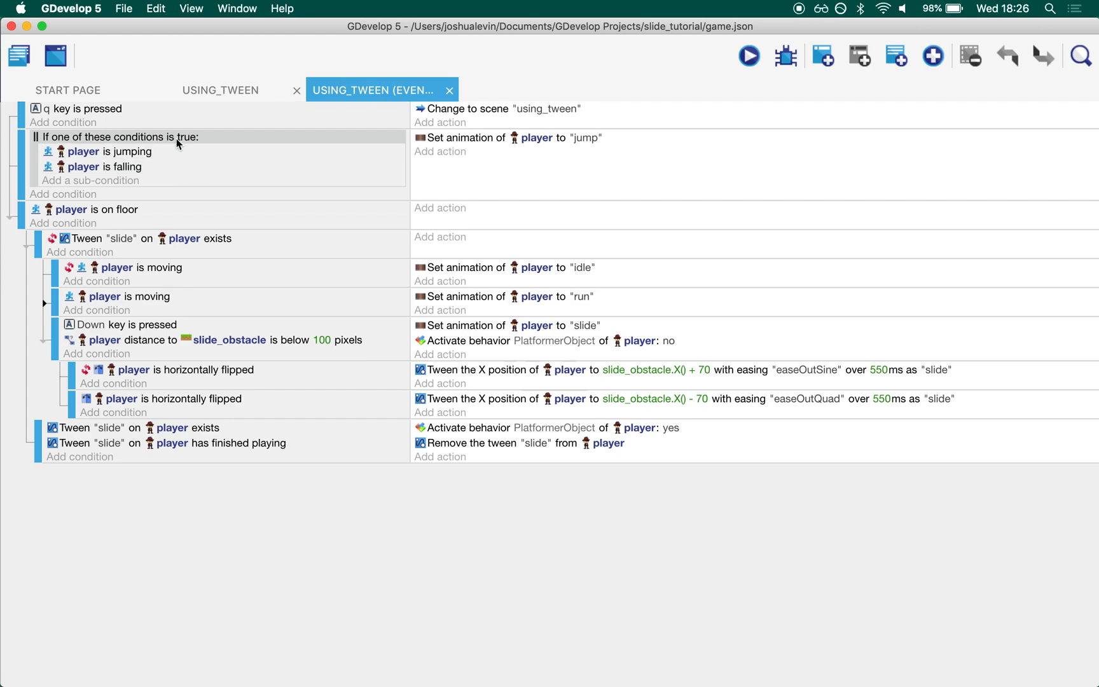
pyautogui.moveTo(191, 187)
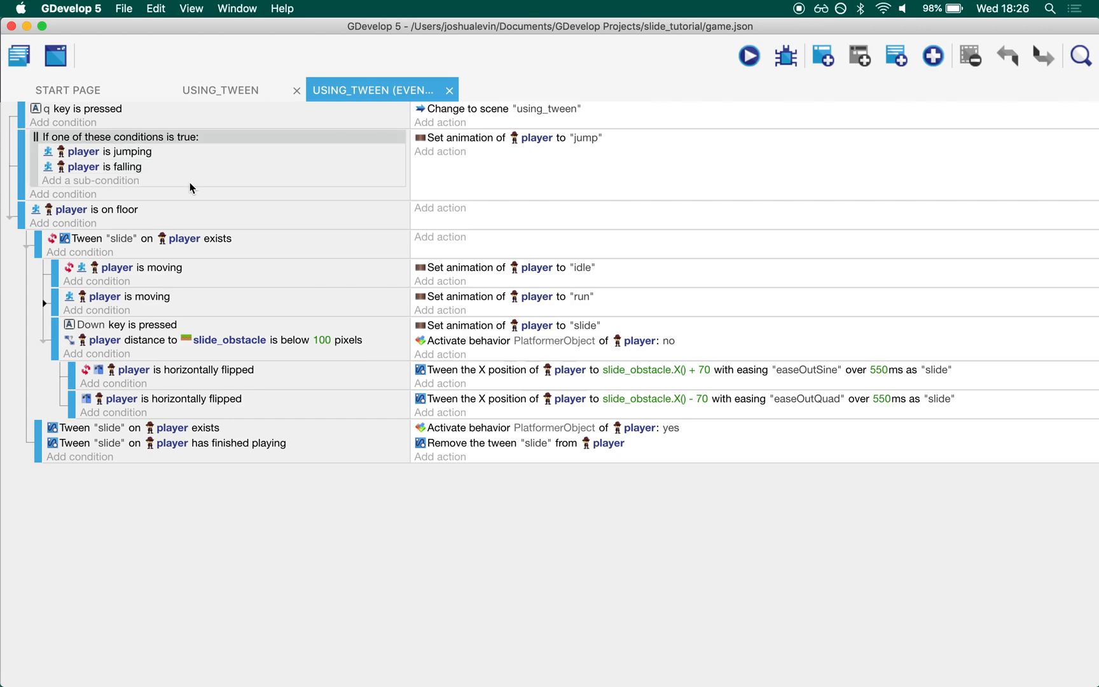
pyautogui.moveTo(368, 179)
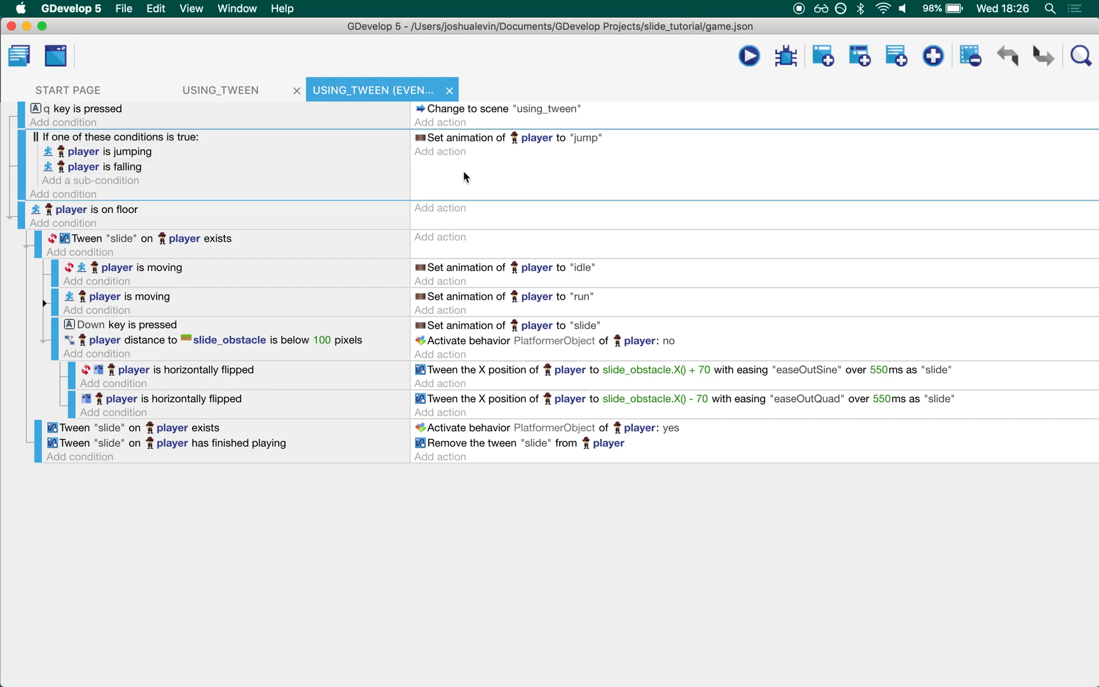
pyautogui.moveTo(311, 283)
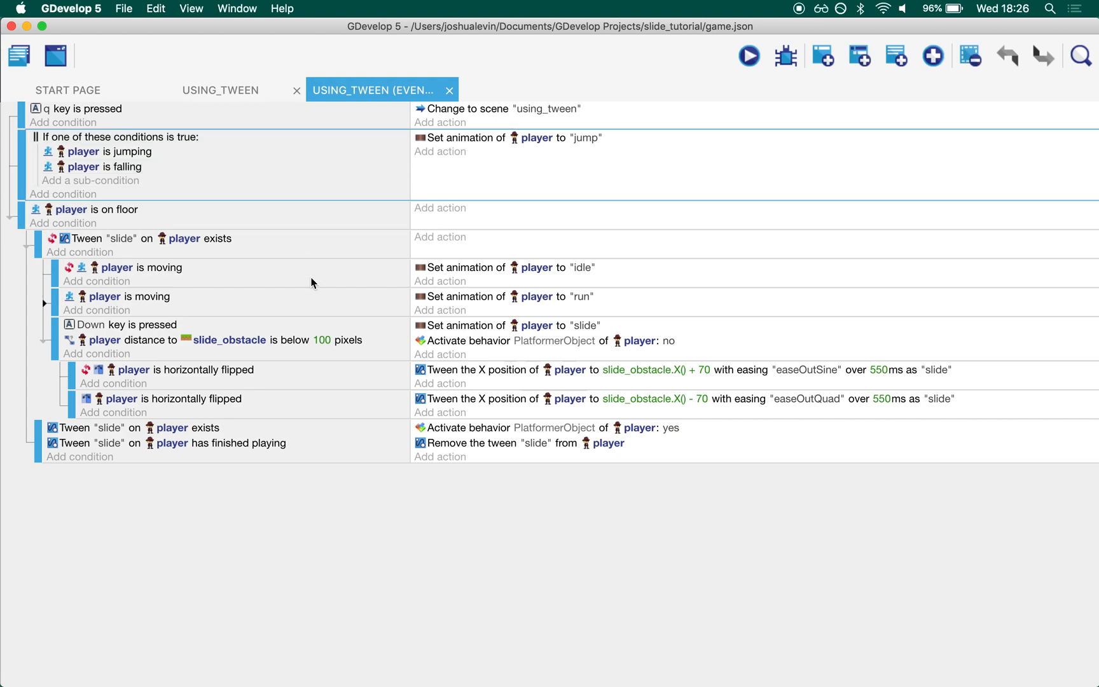
pyautogui.moveTo(605, 268)
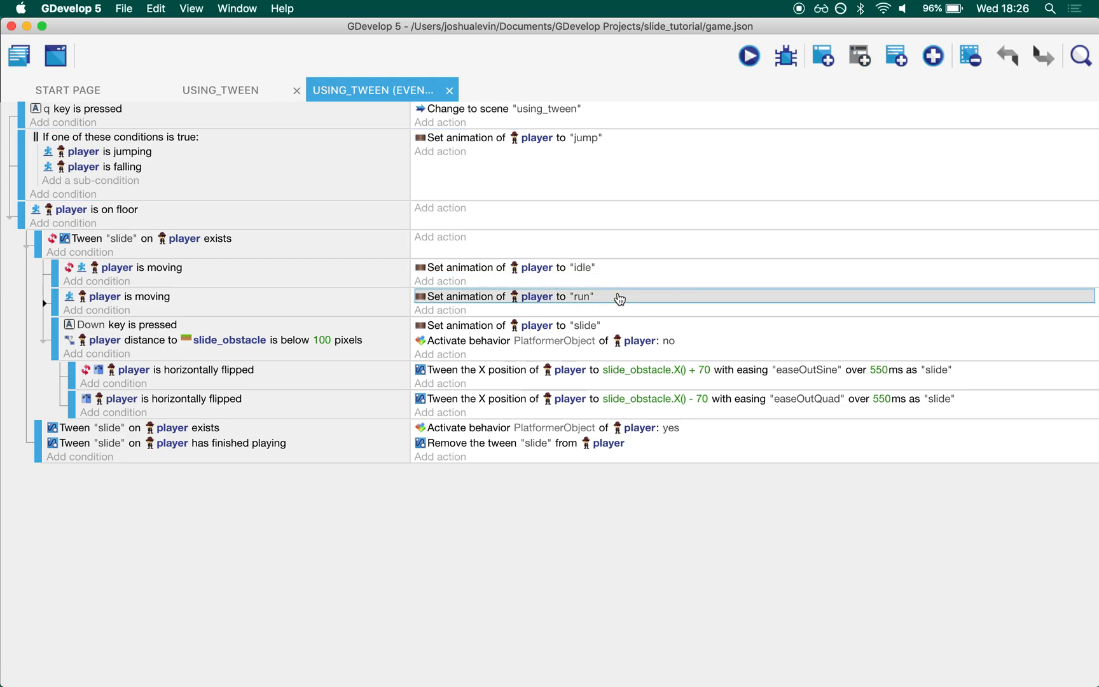
pyautogui.moveTo(287, 351)
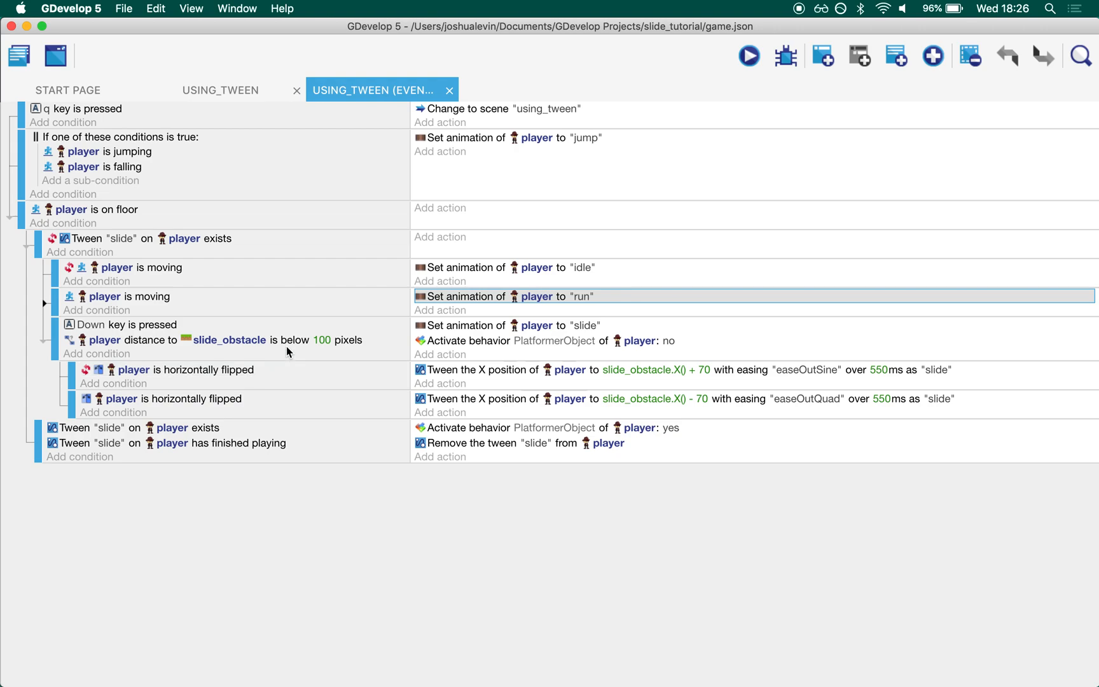
pyautogui.moveTo(324, 324)
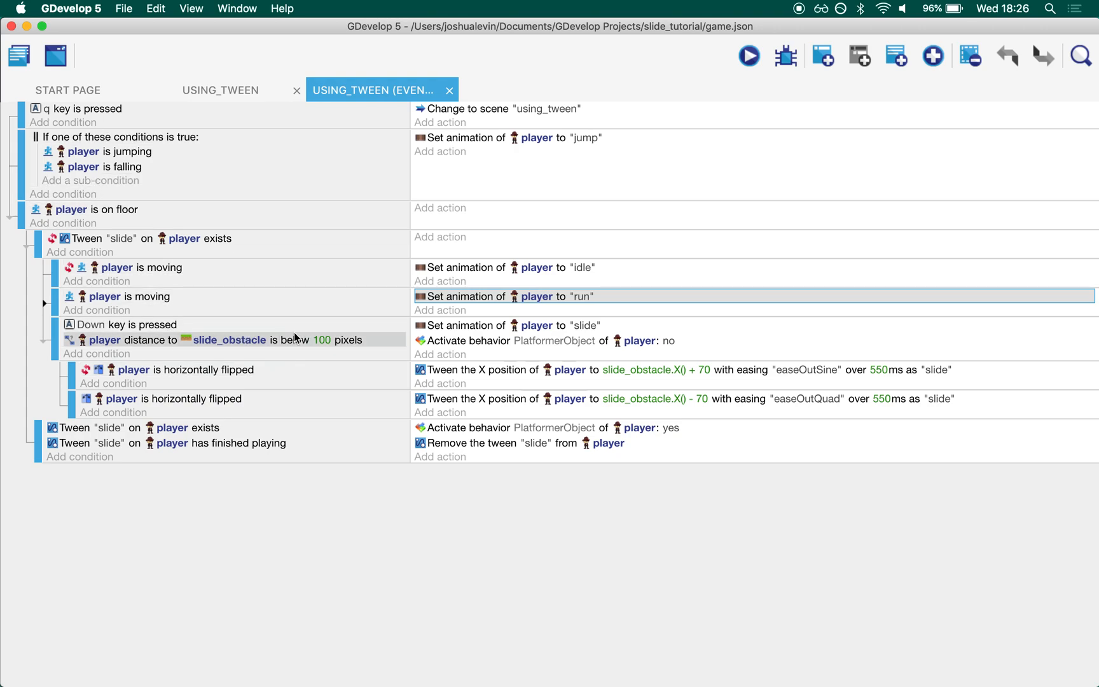
pyautogui.moveTo(254, 331)
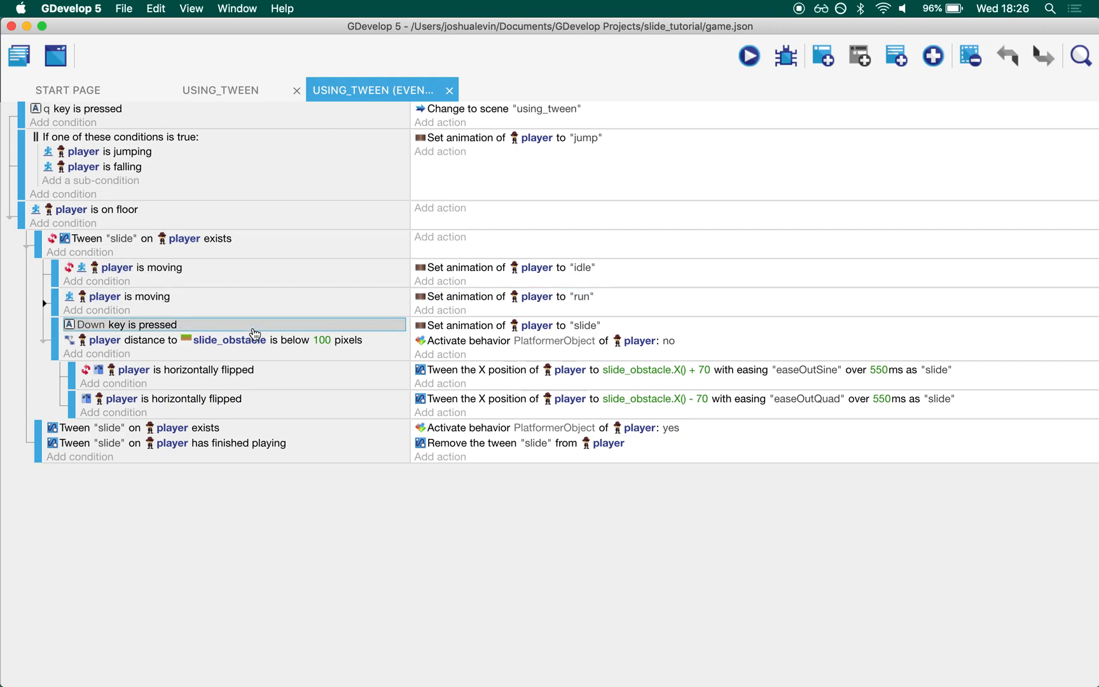
pyautogui.click(211, 340)
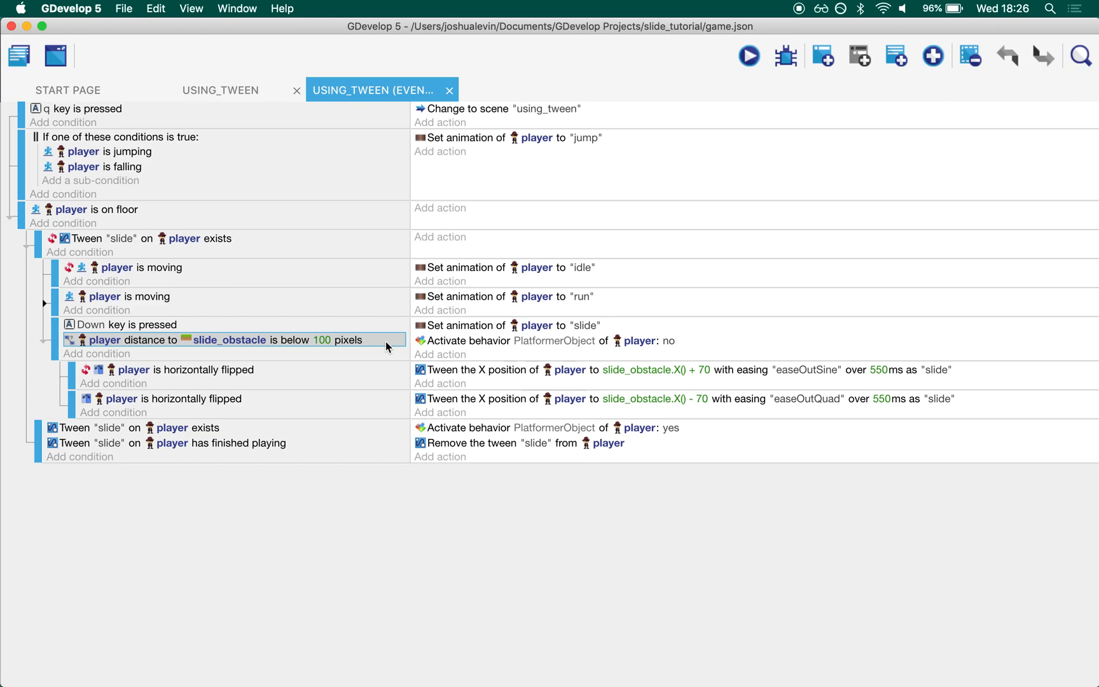
pyautogui.click(220, 90)
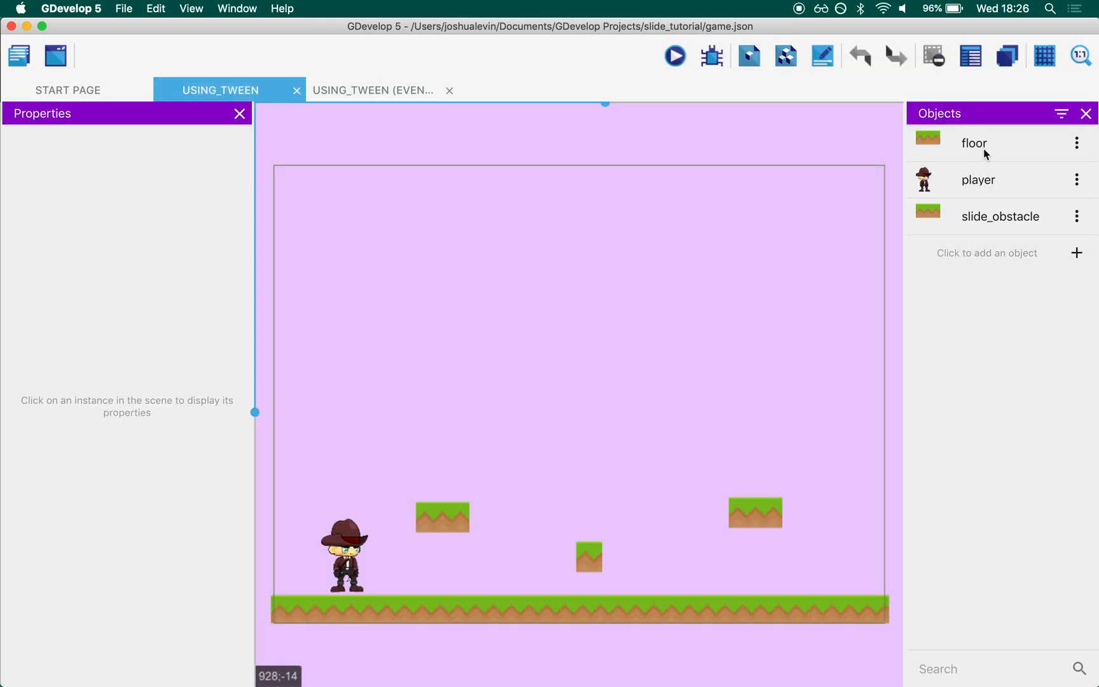
# Select the floor and slide_obstacle objects, return to the using_tween events, and launch a preview
pyautogui.click(973, 143)
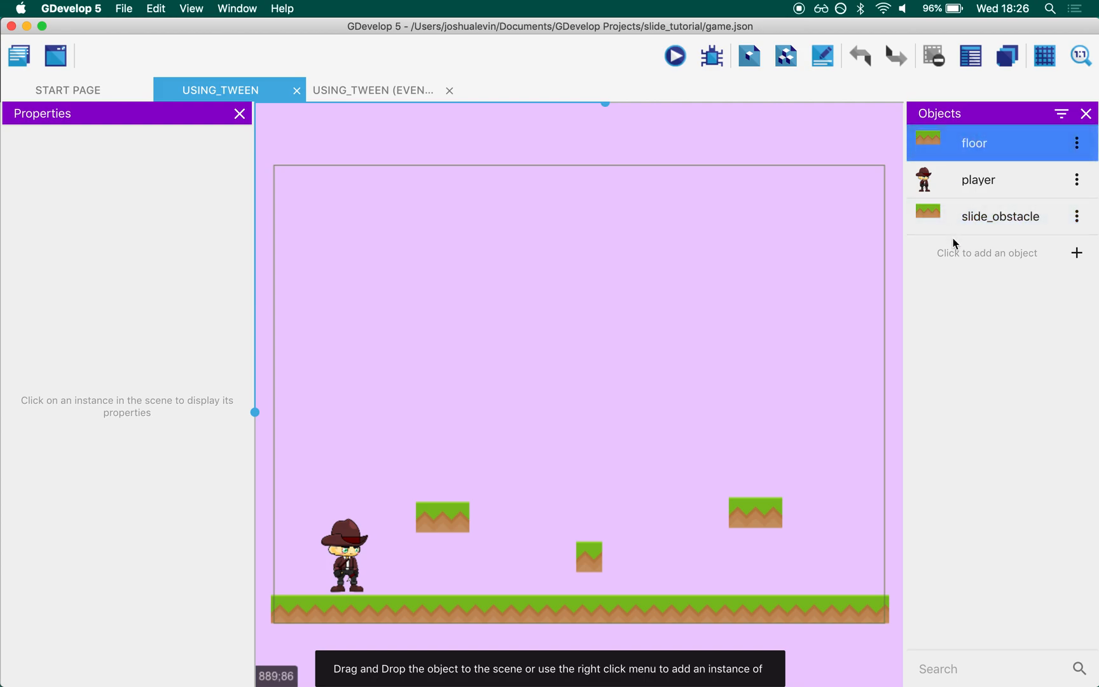
pyautogui.click(999, 215)
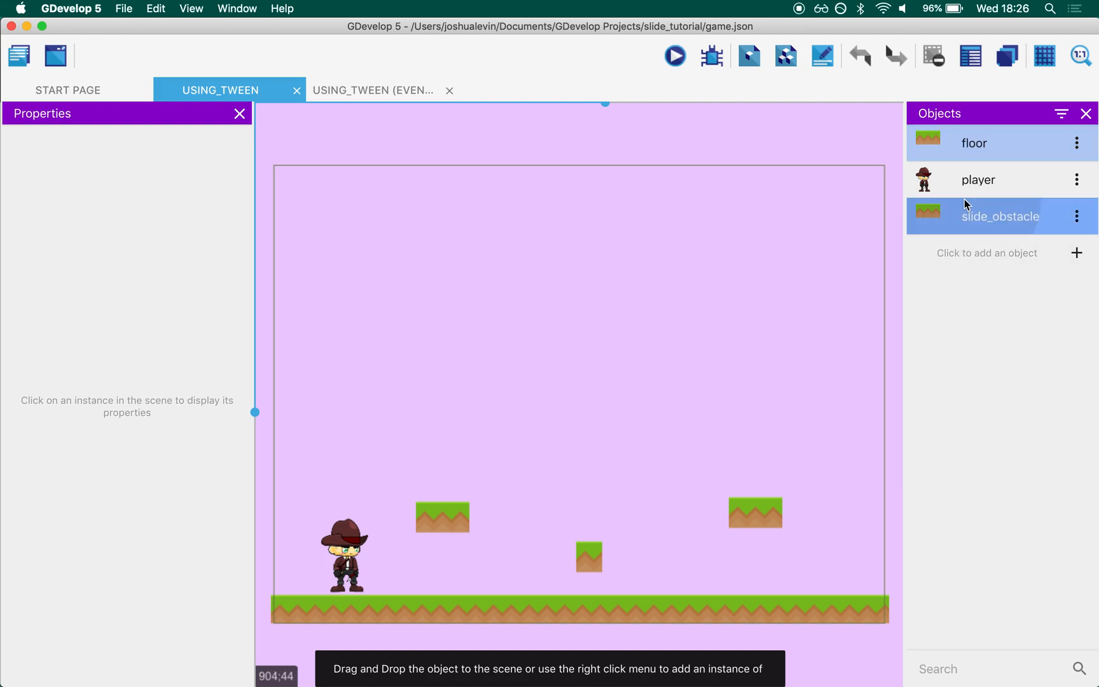
pyautogui.click(372, 90)
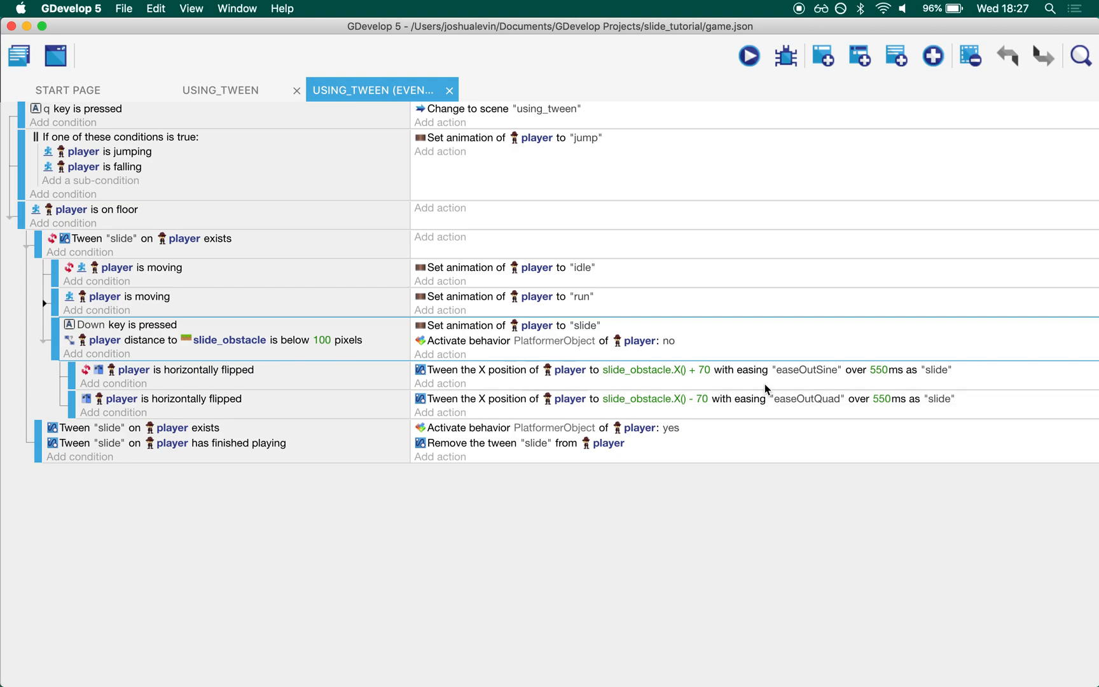
pyautogui.moveTo(711, 380)
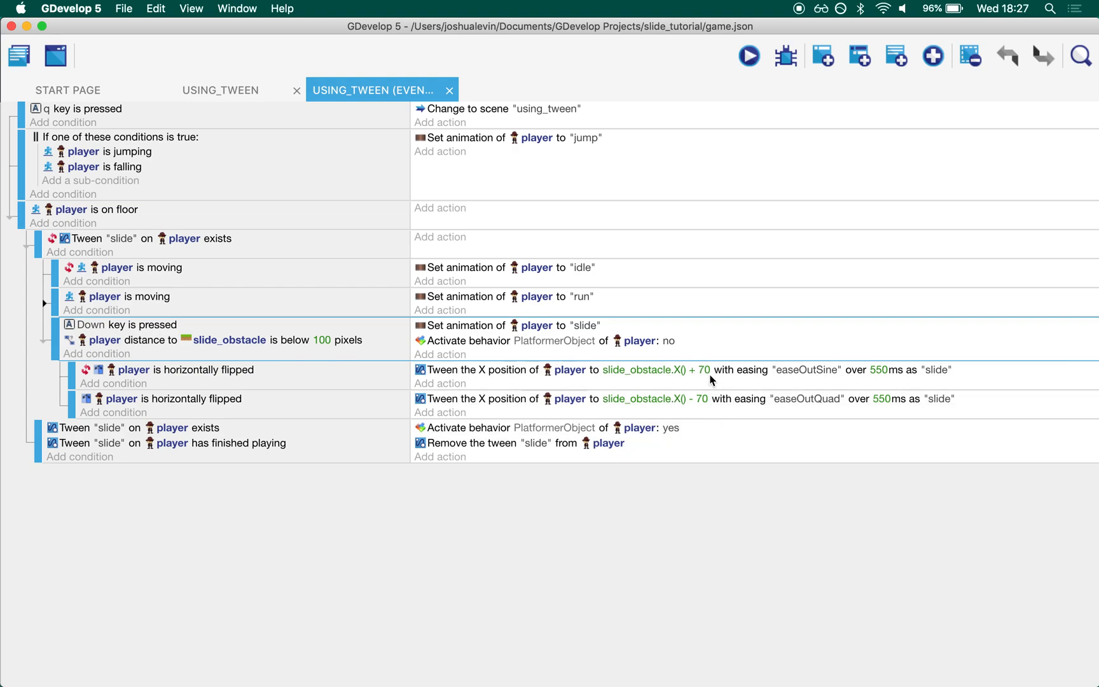
pyautogui.moveTo(710, 391)
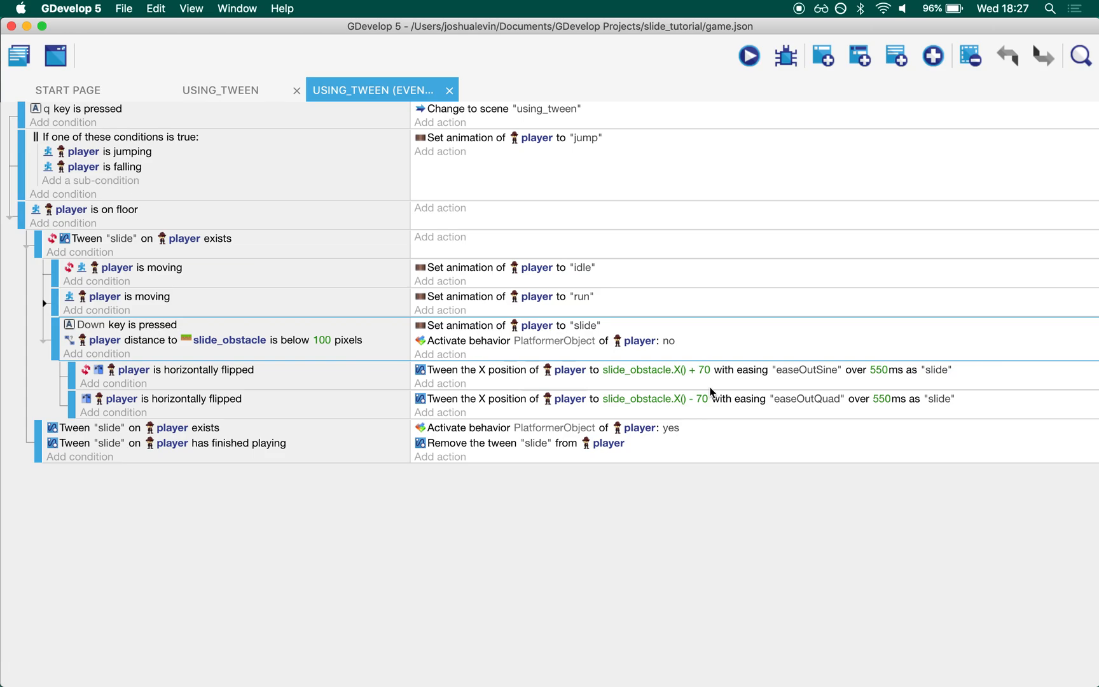
pyautogui.moveTo(618, 332)
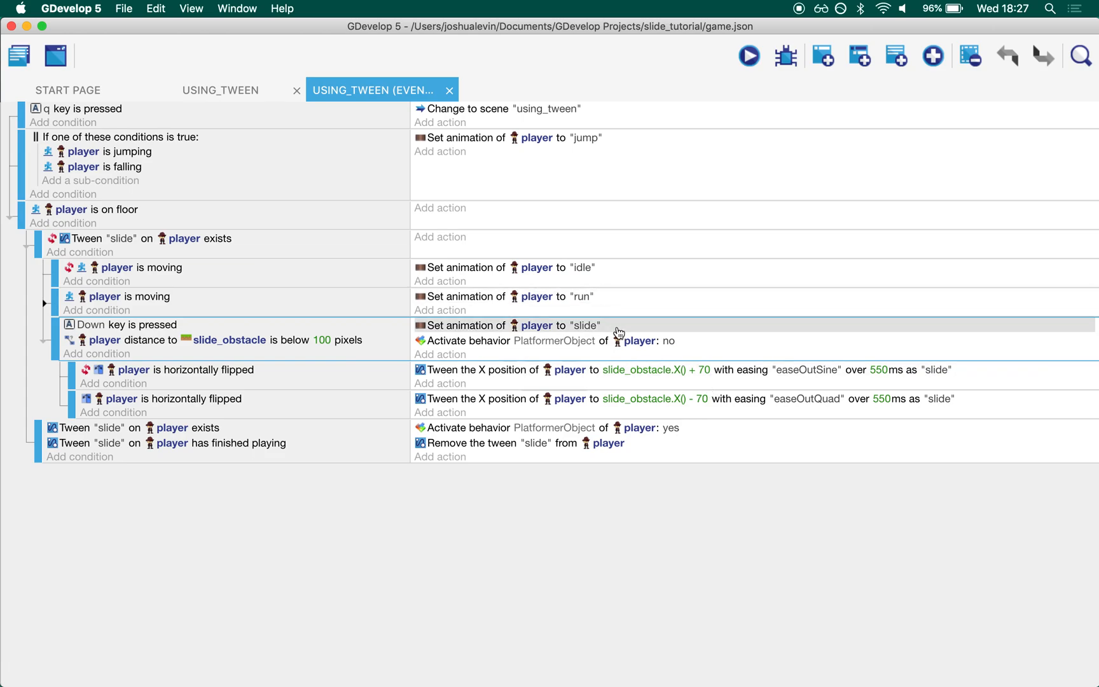
pyautogui.moveTo(507, 382)
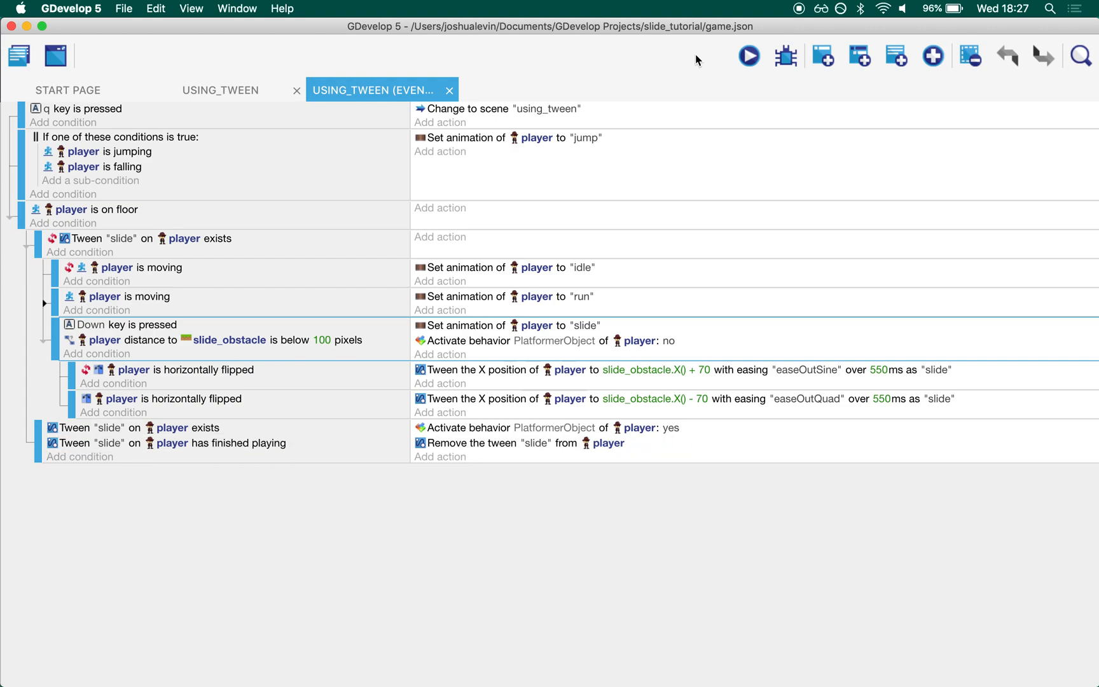
pyautogui.click(749, 56)
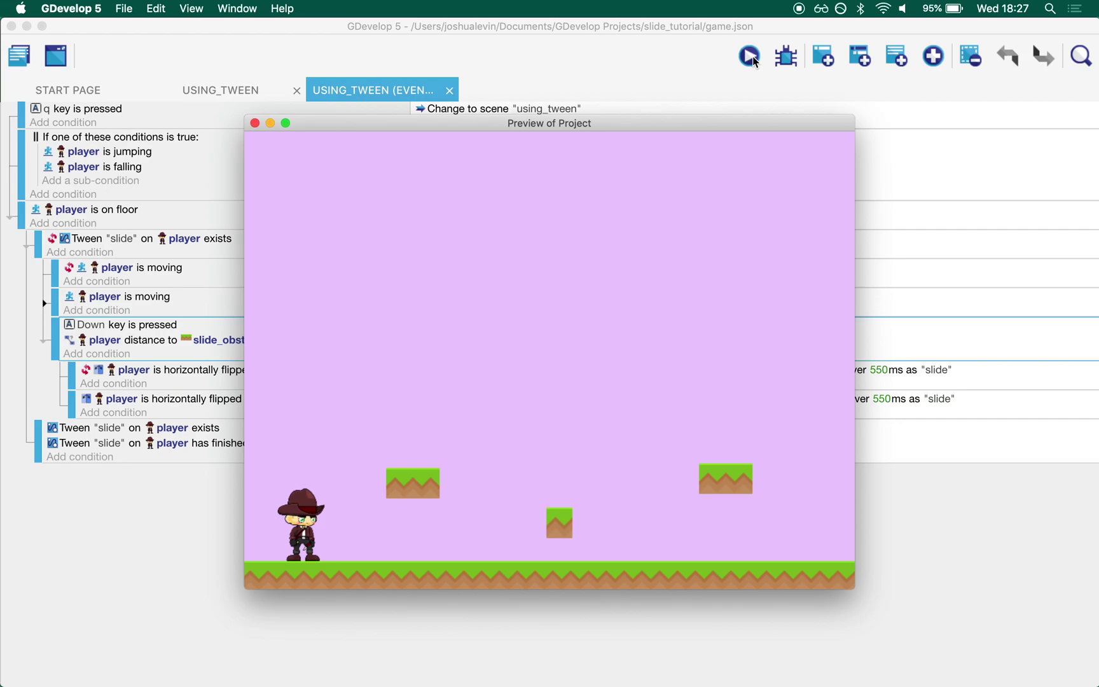
pyautogui.moveTo(275, 126)
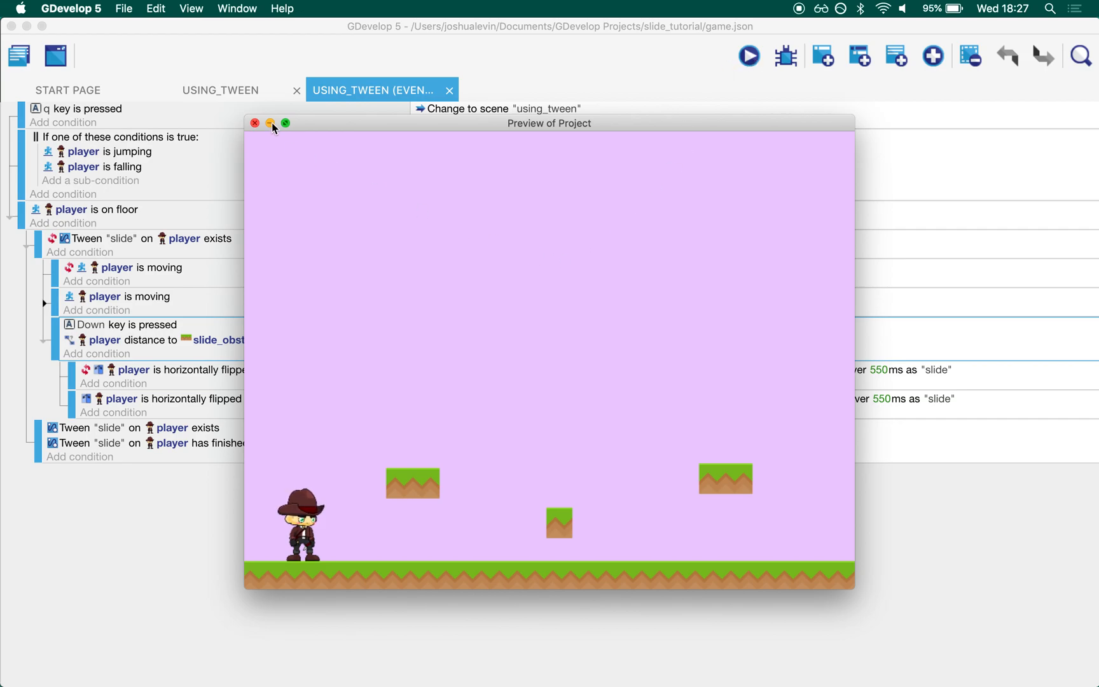
# Dismiss the Preview of Project window to return to the using_tween event sheet
pyautogui.click(254, 123)
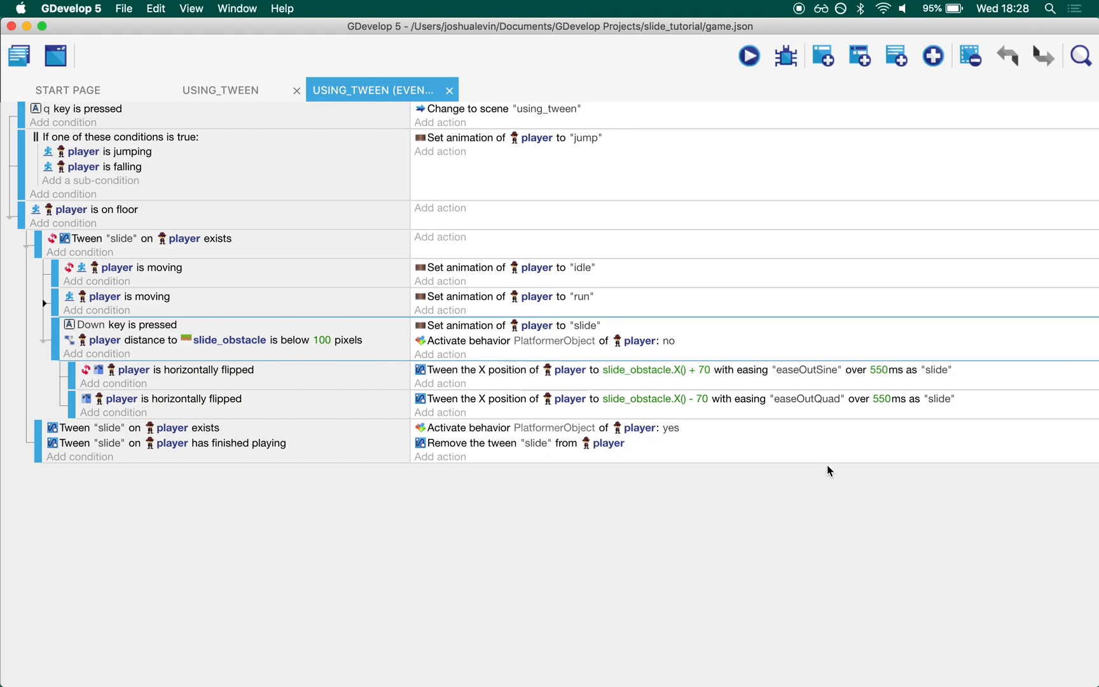
pyautogui.moveTo(840, 507)
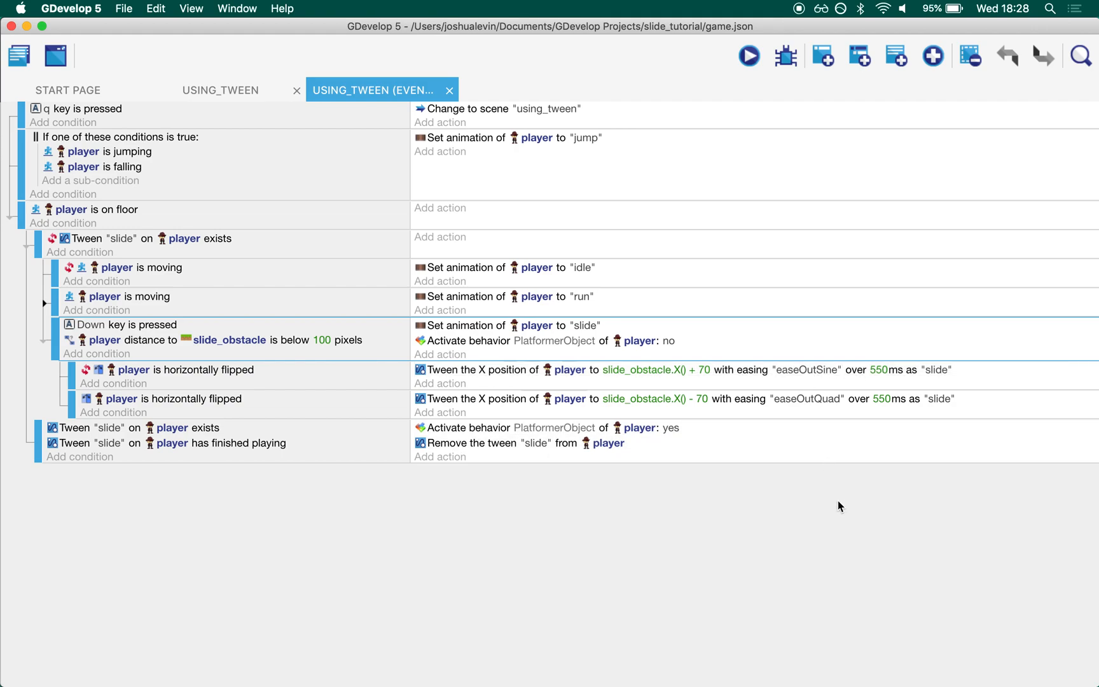
# Show the using_tween scene layout and deselect the slide_obstacle object
pyautogui.click(220, 90)
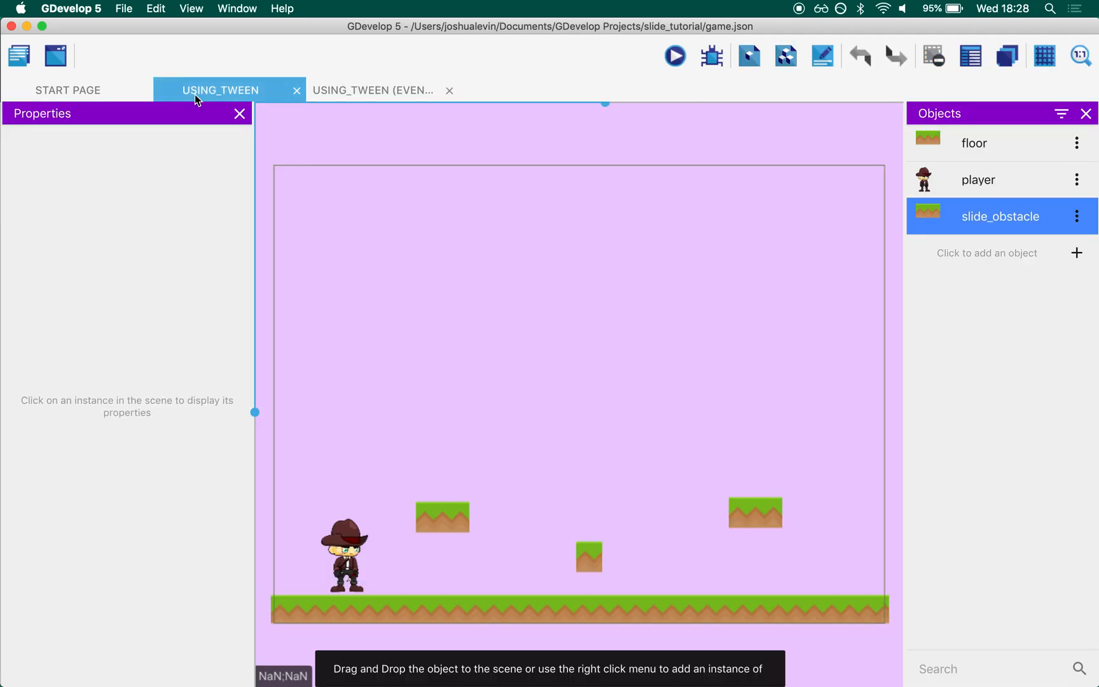
pyautogui.click(588, 399)
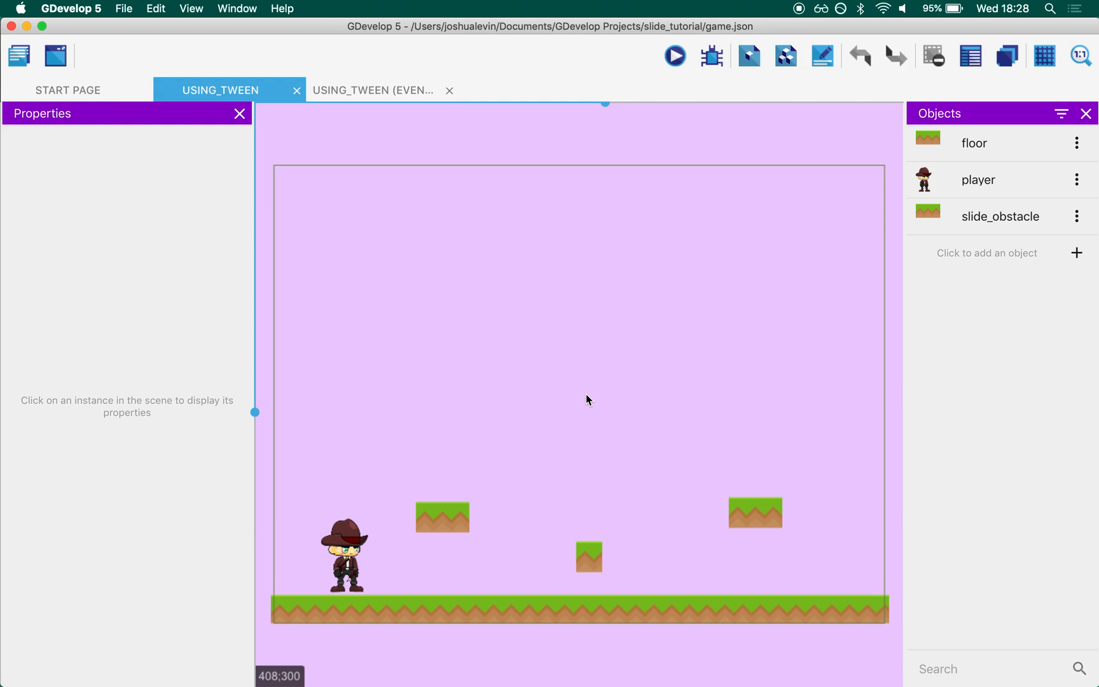
pyautogui.moveTo(790, 9)
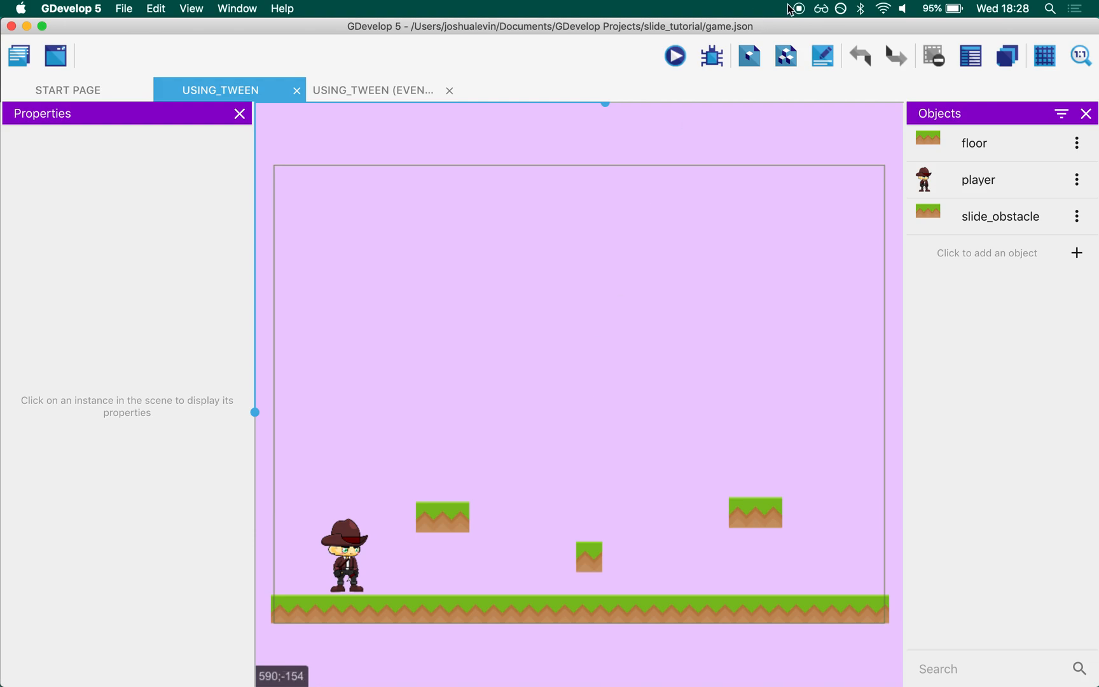